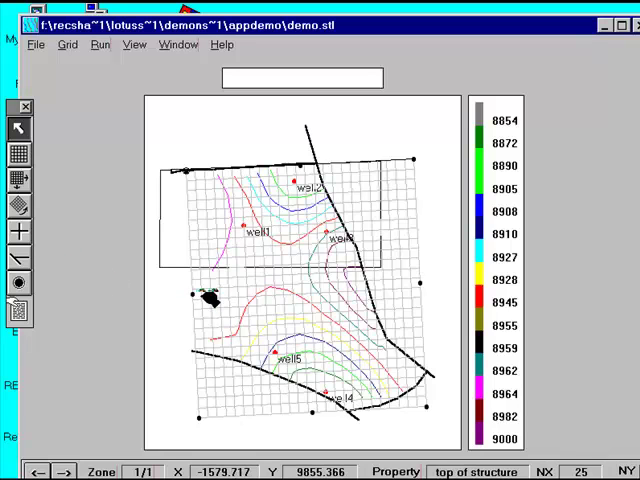
{"action": "mouse_move", "coordinate": [99, 105]}
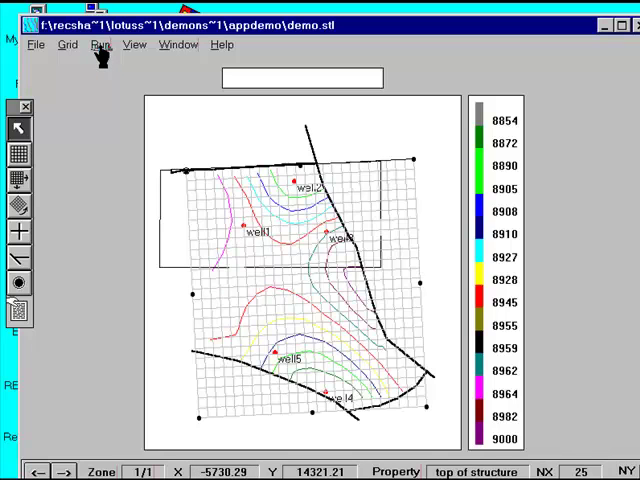
Step: Open the Gridding Control Panel for top of structure from the Run menu
{"action": "left_click", "coordinate": [99, 44]}
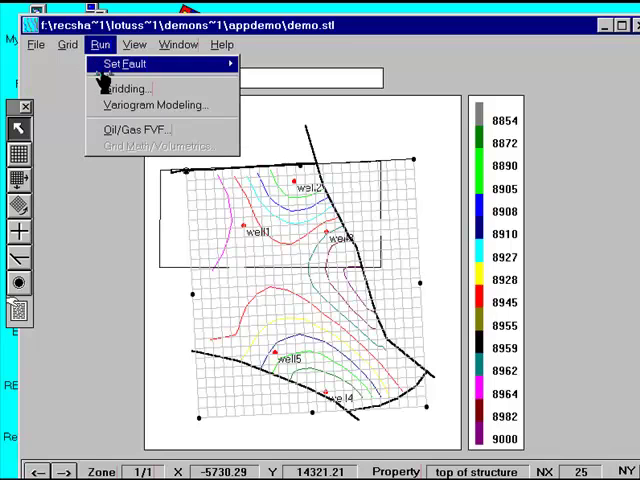
{"action": "left_click", "coordinate": [127, 88]}
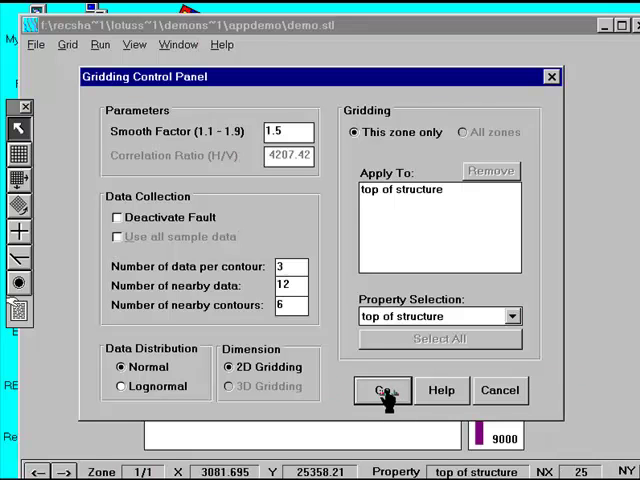
Step: Run 2D normal gridding with smooth factor 1.5, producing contours 8855 to 8973
{"action": "left_click", "coordinate": [383, 390]}
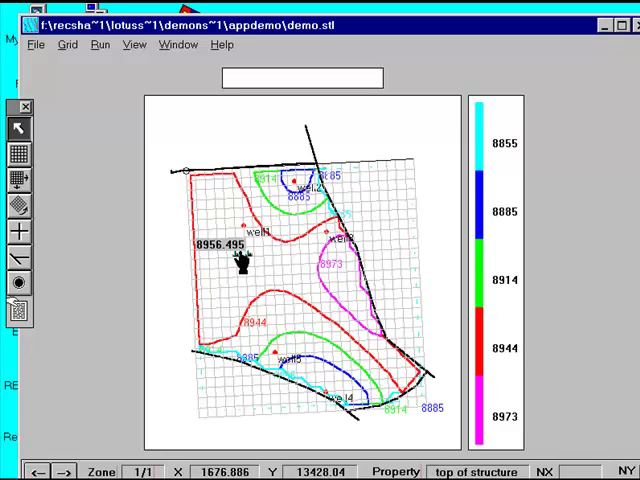
{"action": "mouse_move", "coordinate": [270, 288]}
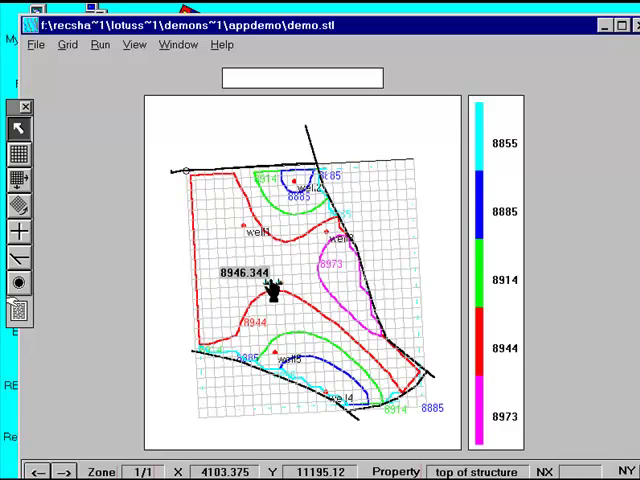
{"action": "mouse_move", "coordinate": [248, 345]}
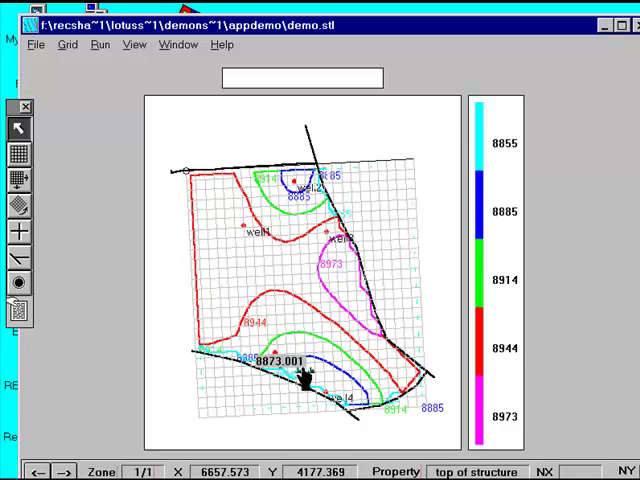
{"action": "mouse_move", "coordinate": [215, 395]}
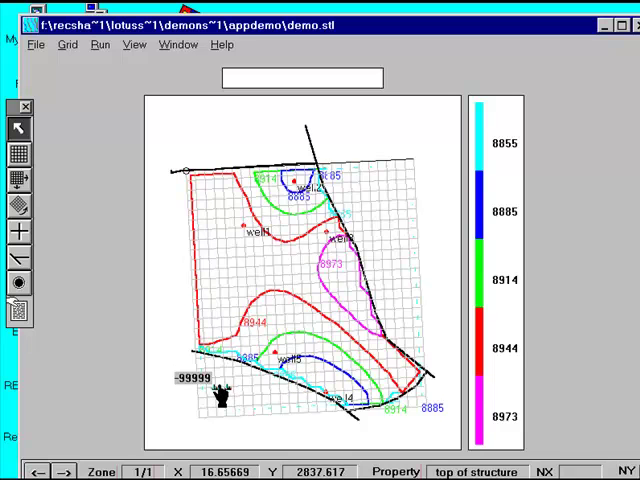
{"action": "mouse_move", "coordinate": [265, 410]}
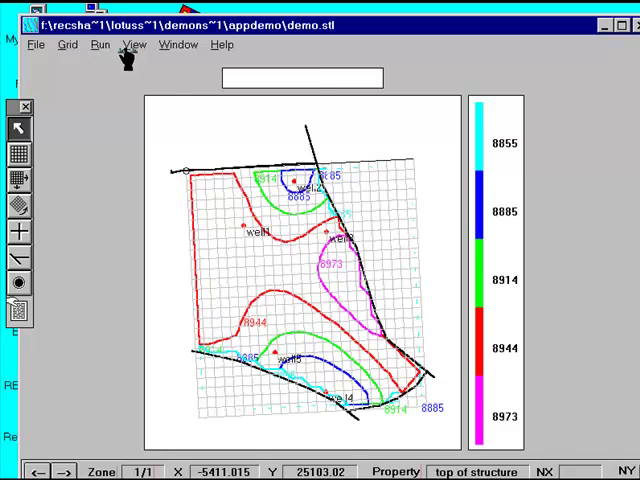
Step: Change the top of structure map's contour draw style to Fills
{"action": "left_click", "coordinate": [133, 44]}
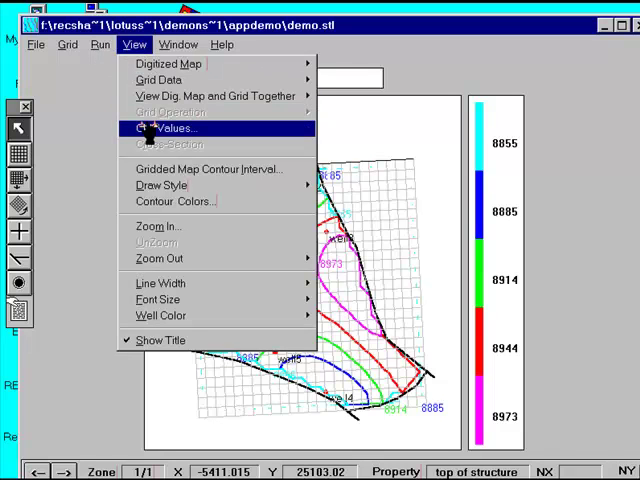
{"action": "left_click", "coordinate": [170, 128]}
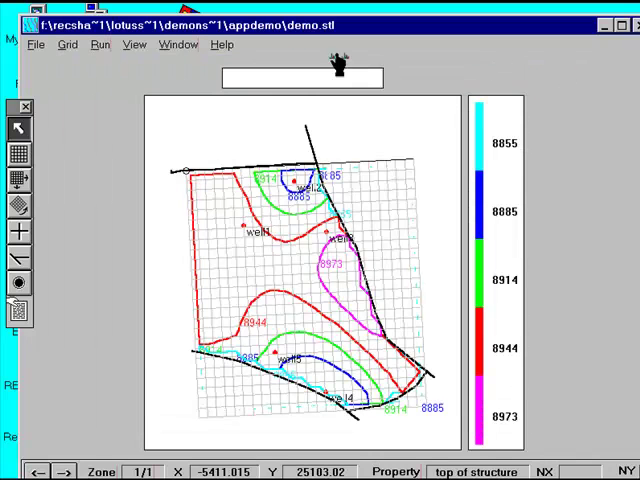
{"action": "left_click", "coordinate": [134, 44]}
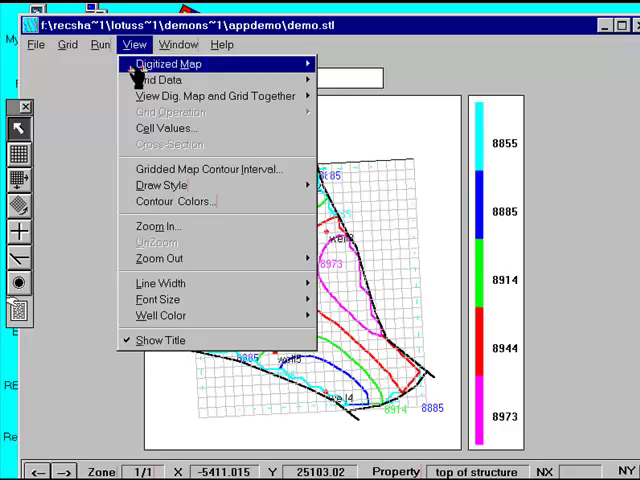
{"action": "left_click", "coordinate": [160, 185]}
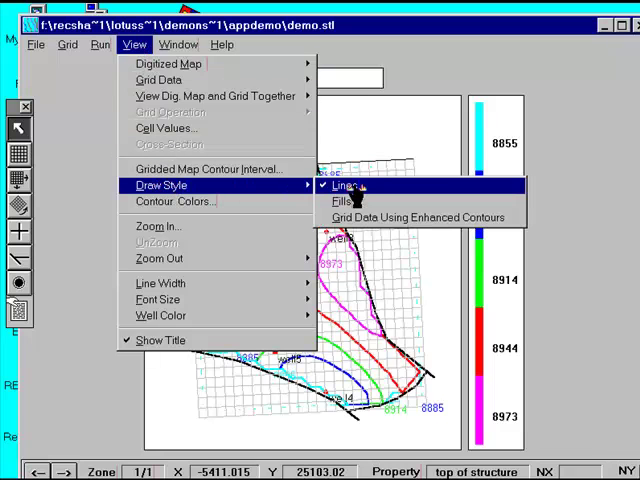
{"action": "left_click", "coordinate": [341, 201]}
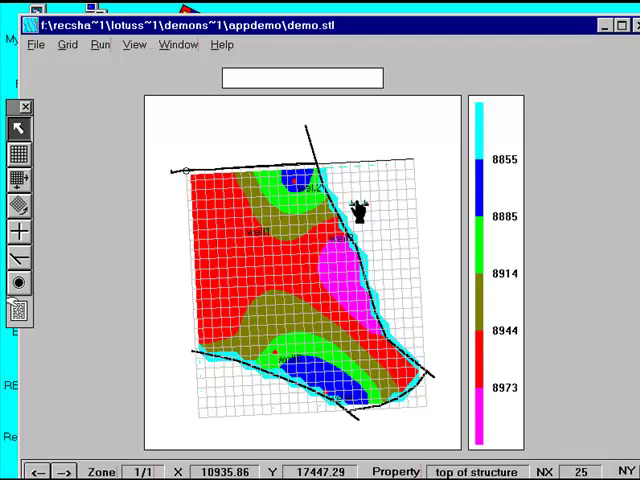
{"action": "mouse_move", "coordinate": [175, 88]}
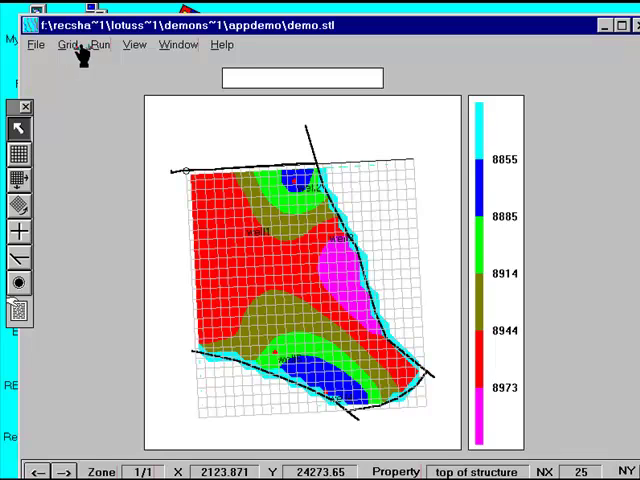
Step: Hide the grid and replot contours with intervals 'Same as control maps'
{"action": "left_click", "coordinate": [69, 44]}
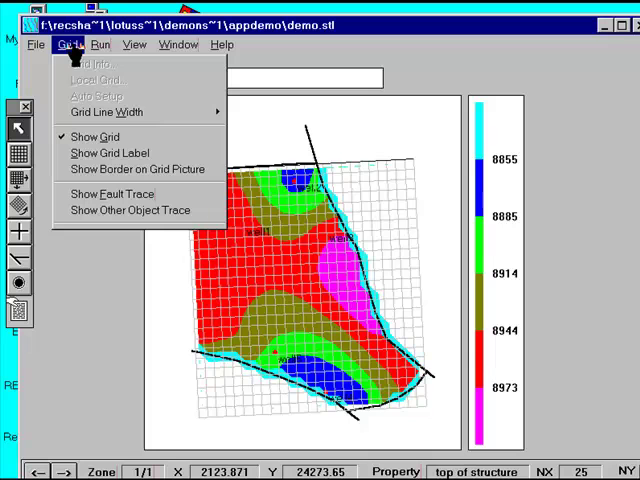
{"action": "mouse_move", "coordinate": [96, 137]}
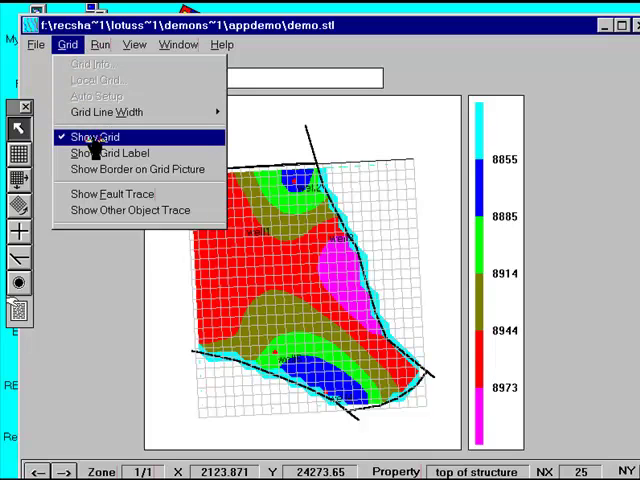
{"action": "left_click", "coordinate": [95, 136]}
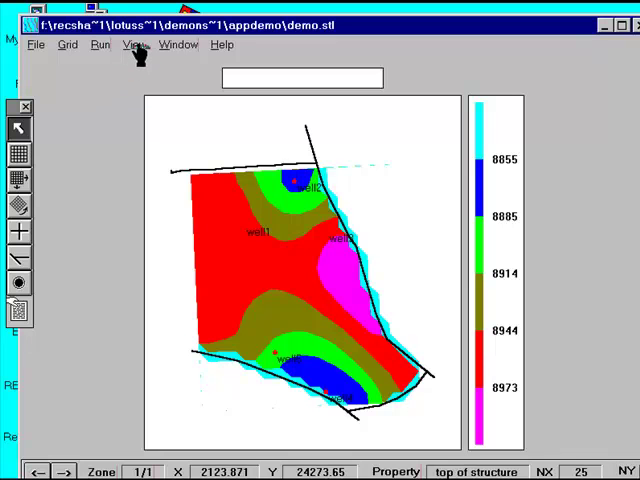
{"action": "left_click", "coordinate": [134, 44]}
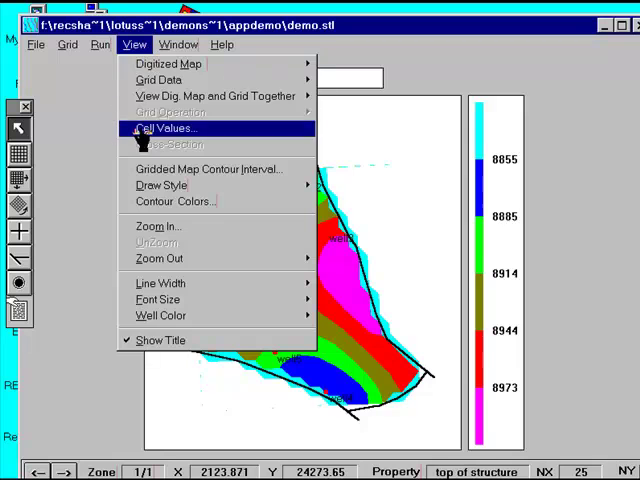
{"action": "left_click", "coordinate": [208, 168]}
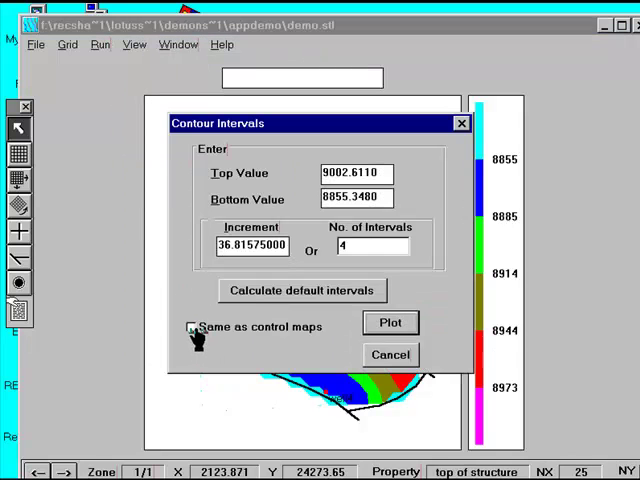
{"action": "left_click", "coordinate": [191, 326]}
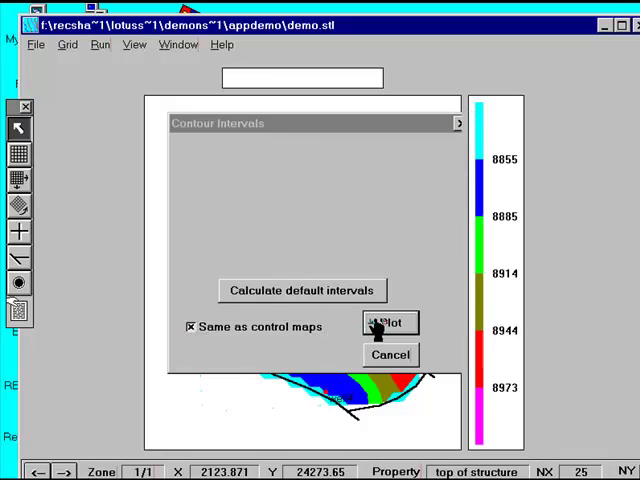
{"action": "left_click", "coordinate": [389, 323]}
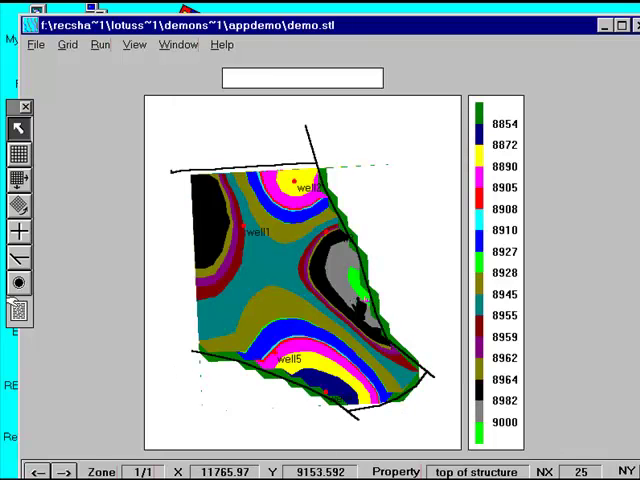
Step: Save the kriged top-of-structure grid, answering Yes to update the existing data
{"action": "left_click", "coordinate": [133, 44]}
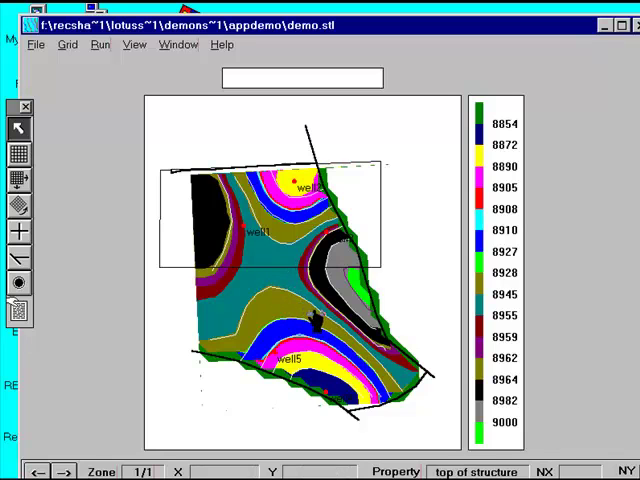
{"action": "mouse_move", "coordinate": [205, 350]}
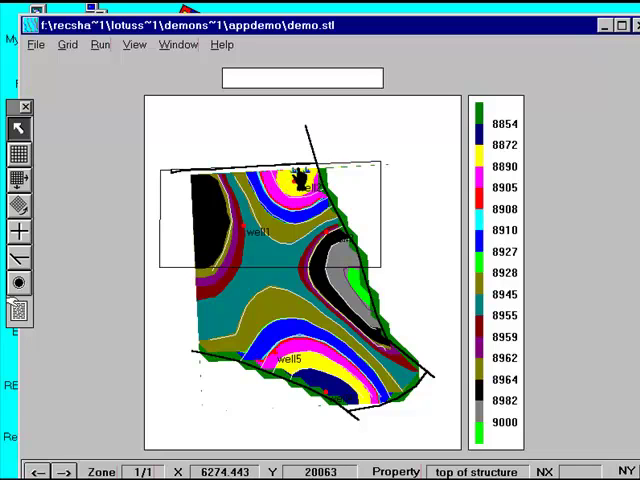
{"action": "mouse_move", "coordinate": [305, 185]}
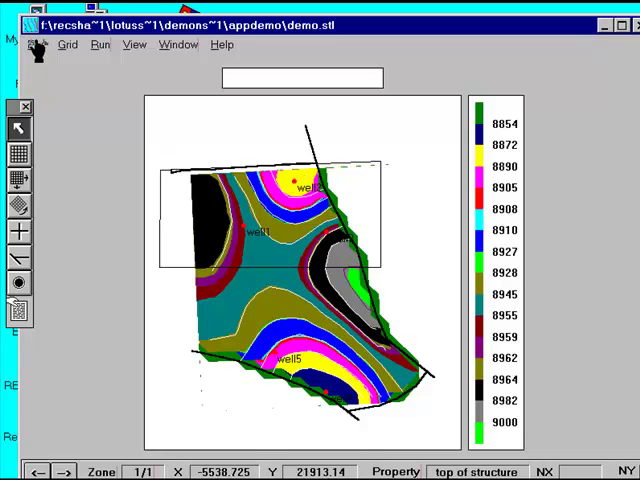
{"action": "left_click", "coordinate": [35, 44]}
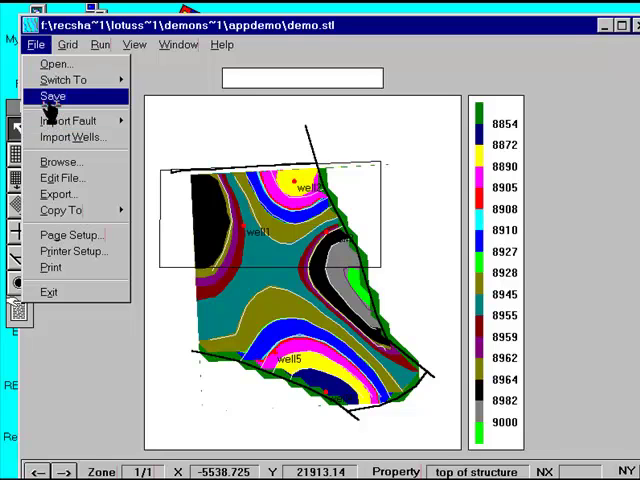
{"action": "left_click", "coordinate": [52, 95]}
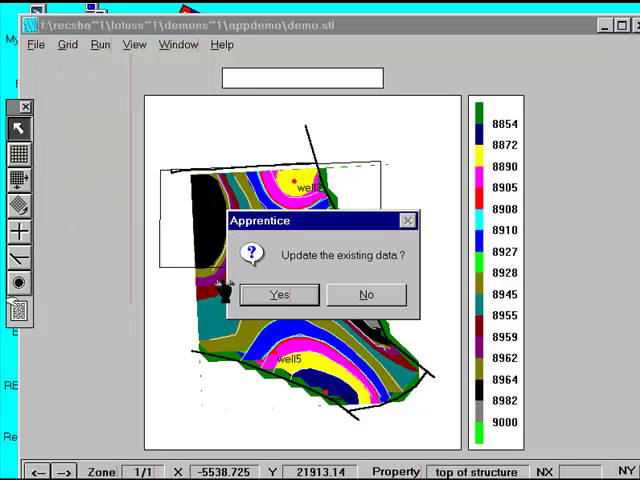
{"action": "left_click", "coordinate": [279, 294]}
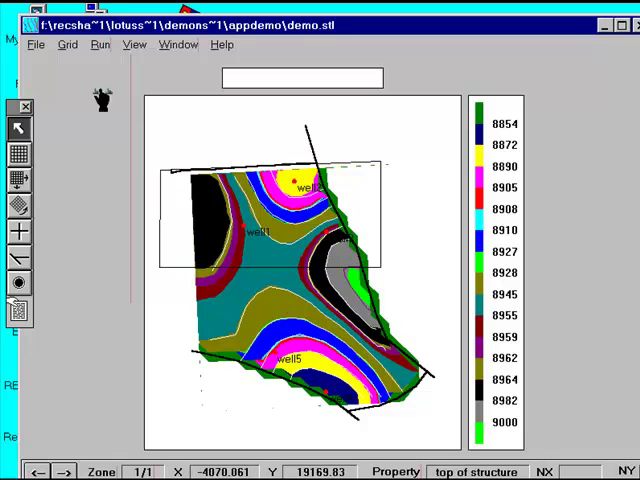
{"action": "left_click", "coordinate": [36, 44]}
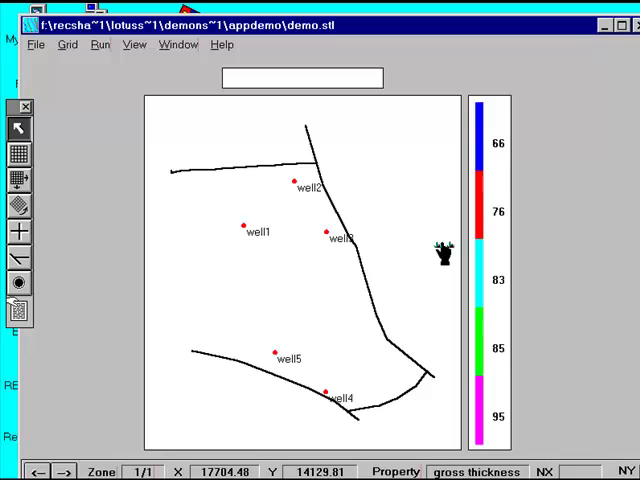
{"action": "mouse_move", "coordinate": [148, 135]}
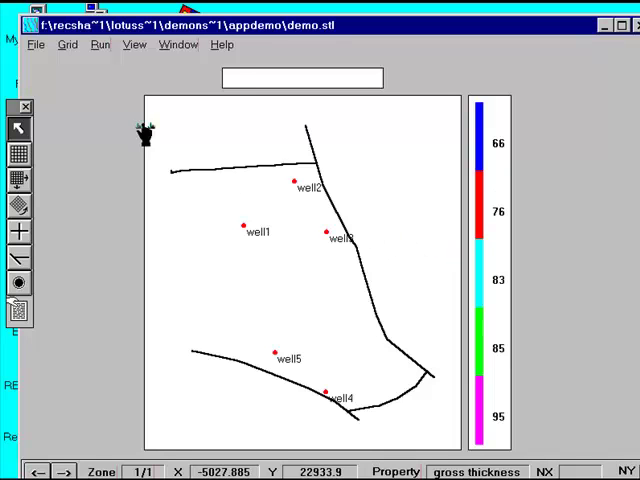
Step: Turn on Show Grid over the gross thickness map's wells and faults
{"action": "left_click", "coordinate": [67, 44]}
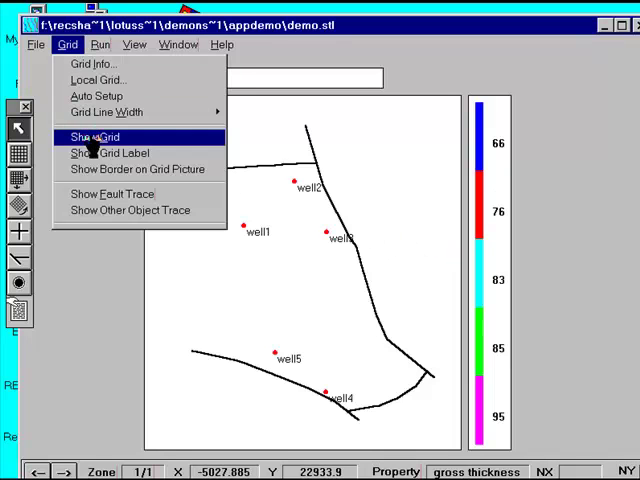
{"action": "left_click", "coordinate": [94, 136]}
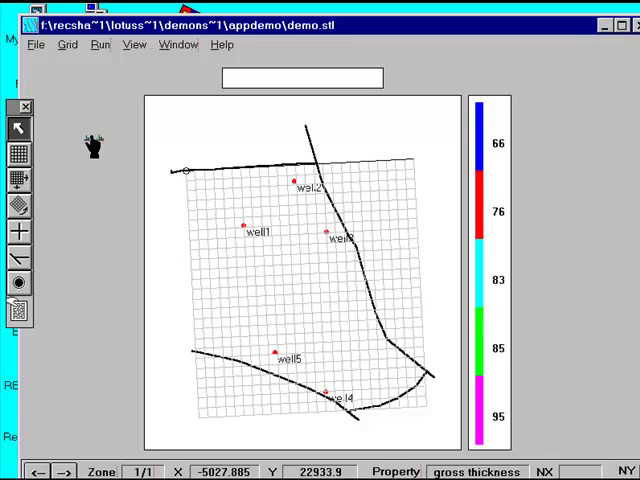
{"action": "mouse_move", "coordinate": [93, 130]}
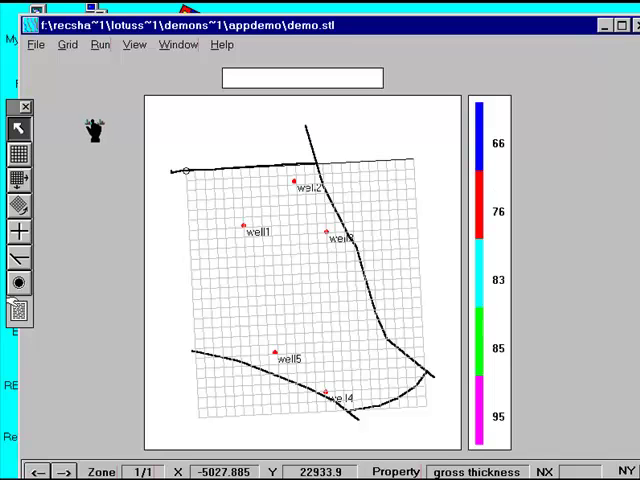